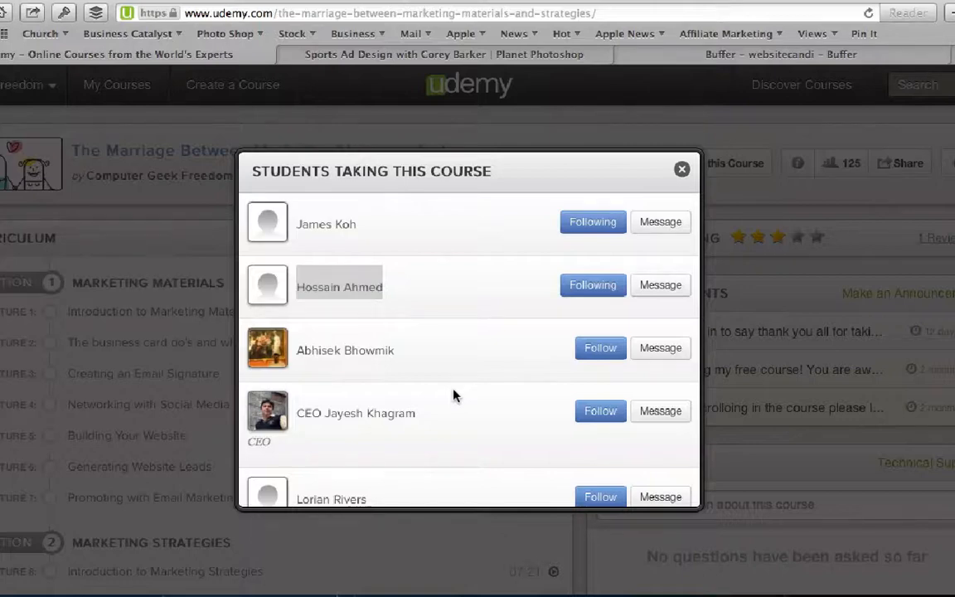
{"action": "double_click", "coordinate": [339, 285]}
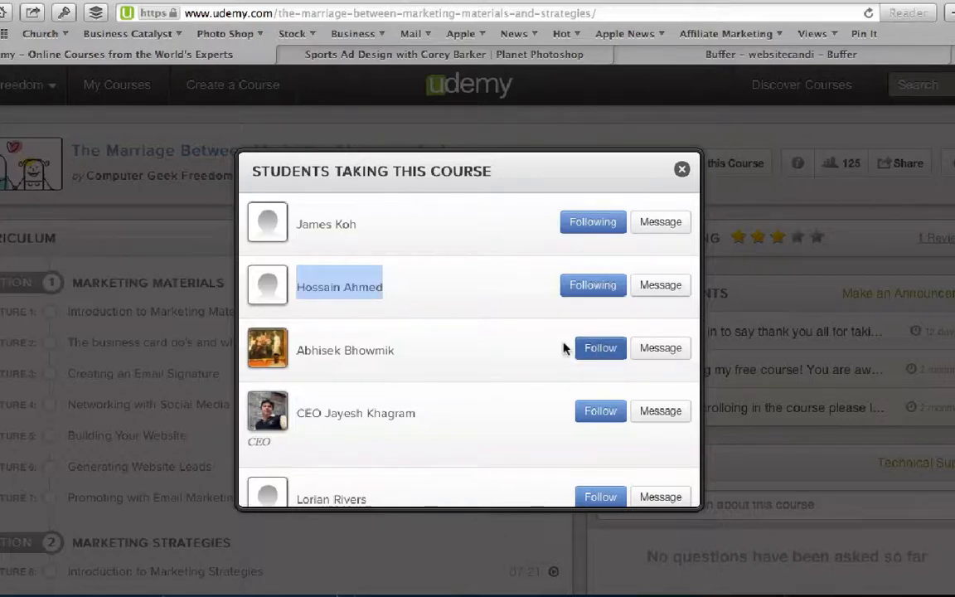
{"action": "left_click", "coordinate": [601, 348]}
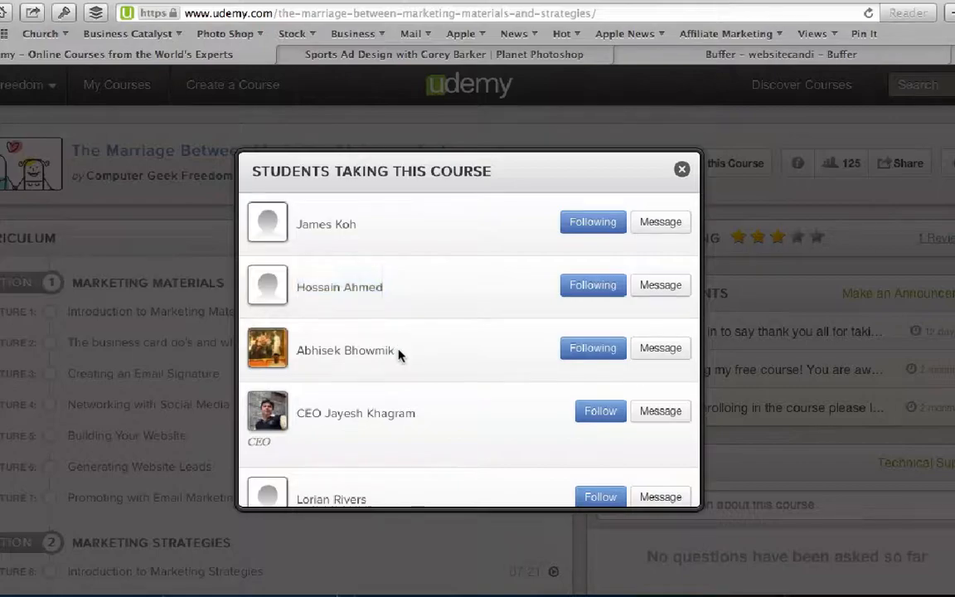
{"action": "double_click", "coordinate": [355, 347]}
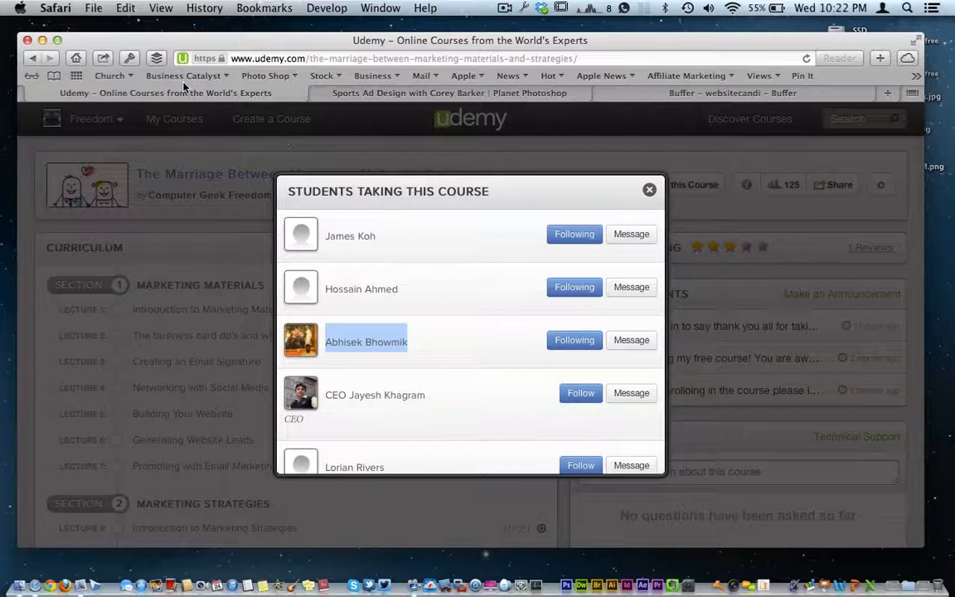
{"action": "mouse_move", "coordinate": [274, 229]}
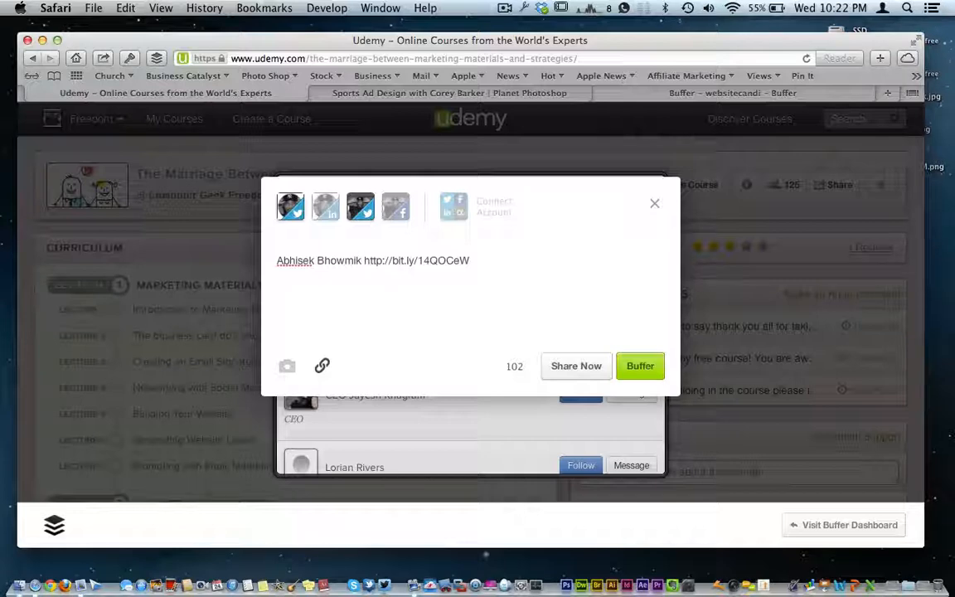
Step: Write 'thank you for taking our free course on Udemy' after Abhisek Bhowmik's name in the composer
{"action": "type", "text": "thank you for taki"}
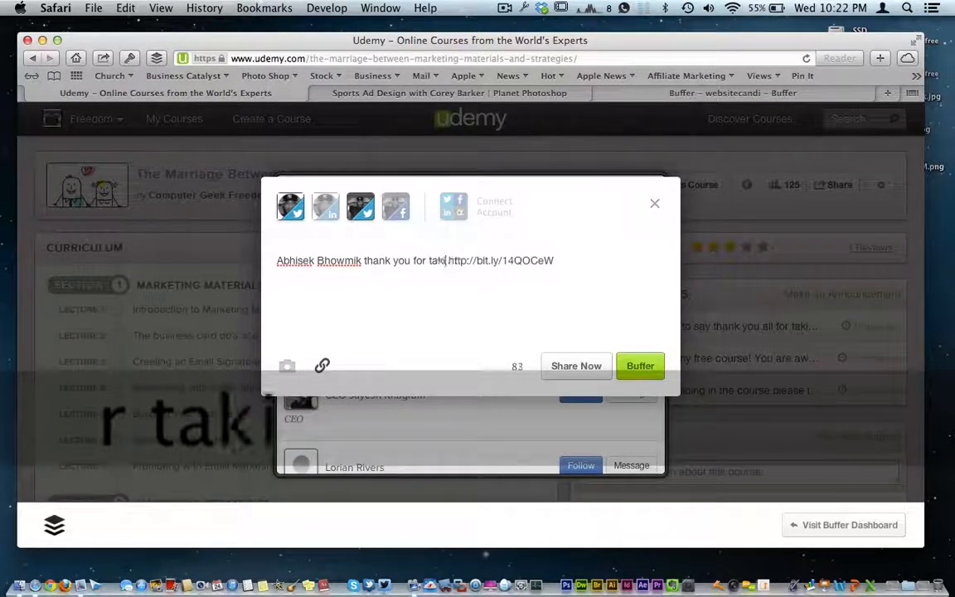
{"action": "type", "text": "ng our"}
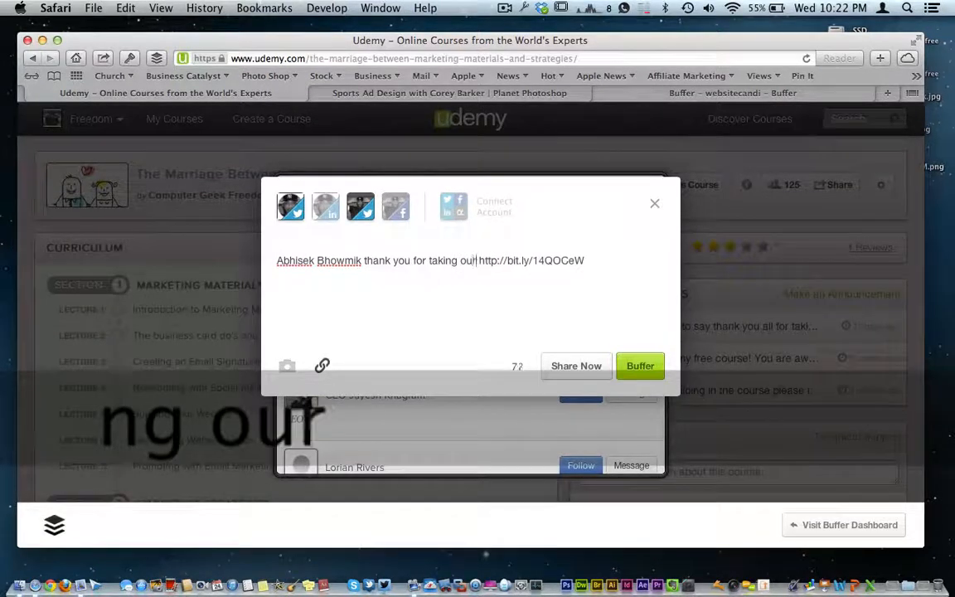
{"action": "type", "text": "fr"}
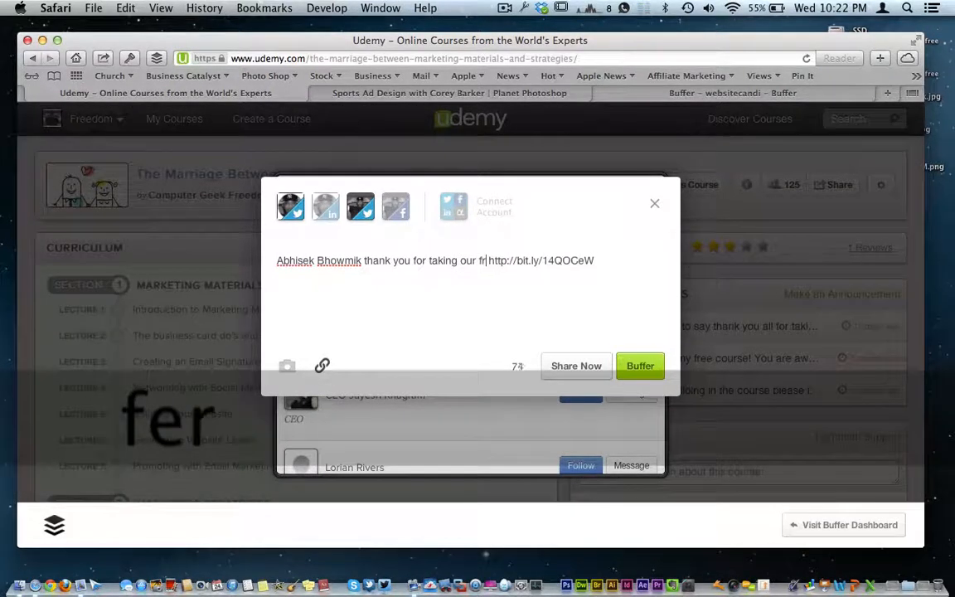
{"action": "type", "text": "ee cou"}
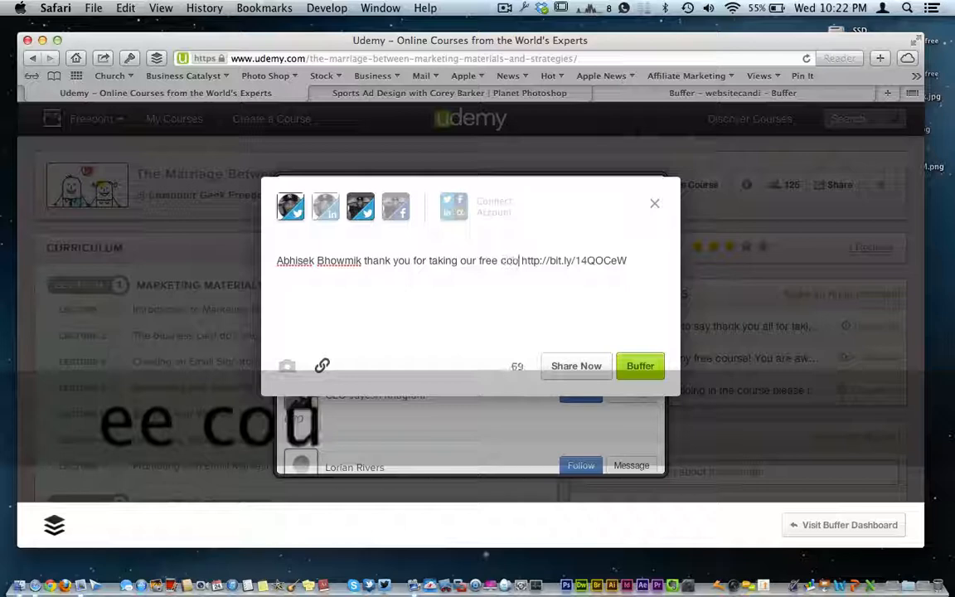
{"action": "type", "text": "rse on"}
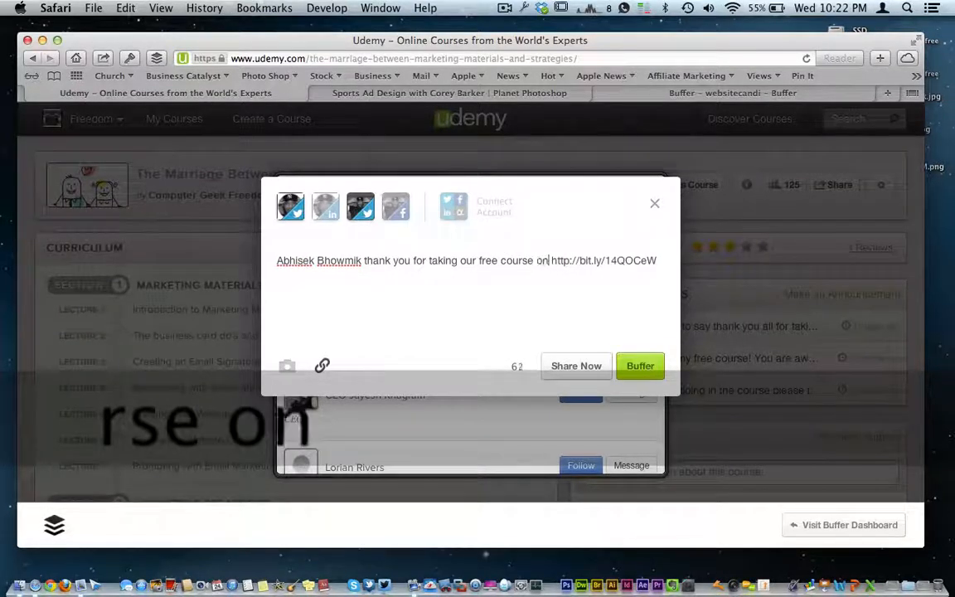
{"action": "type", "text": "Udem"}
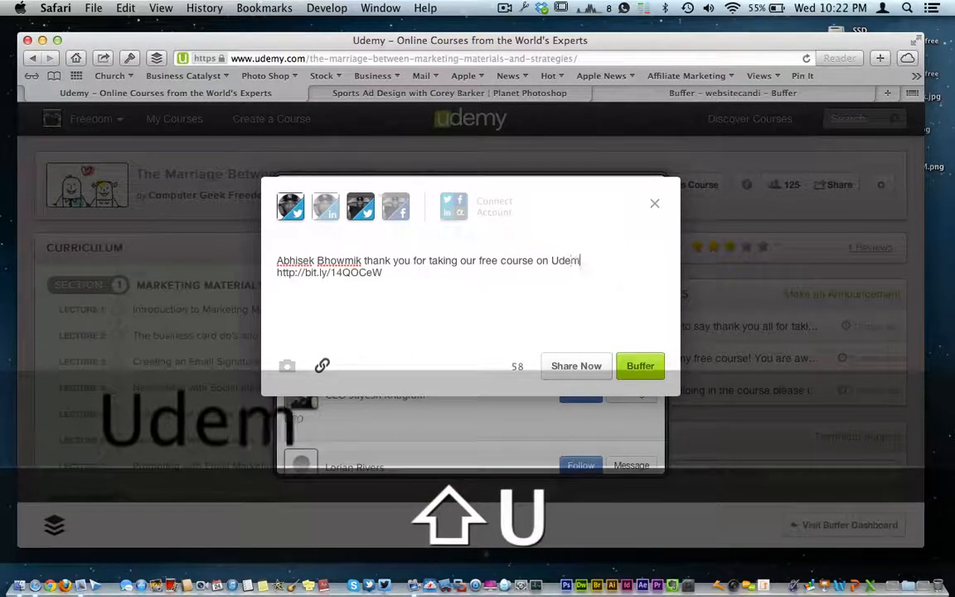
{"action": "type", "text": "y"}
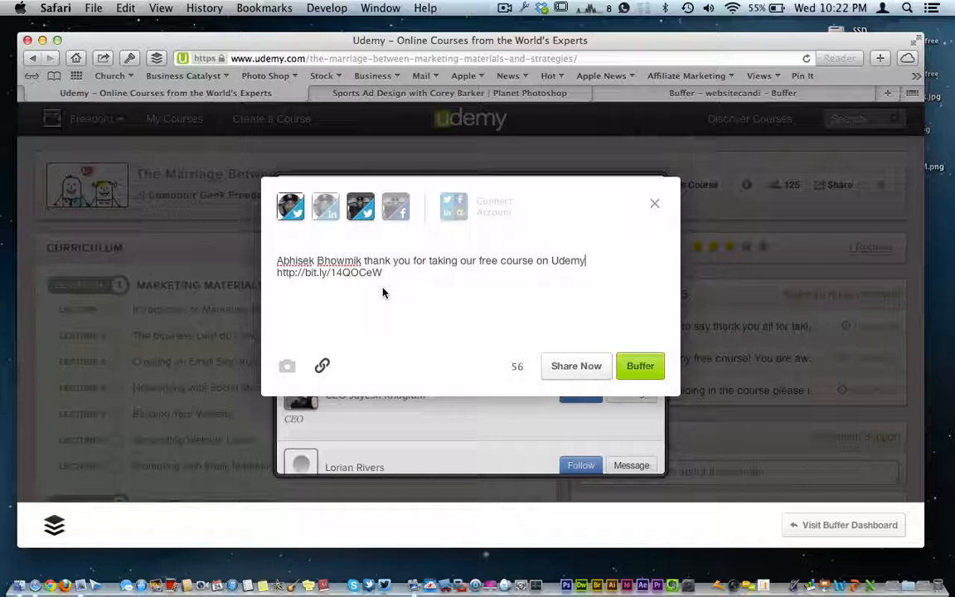
{"action": "mouse_move", "coordinate": [371, 279]}
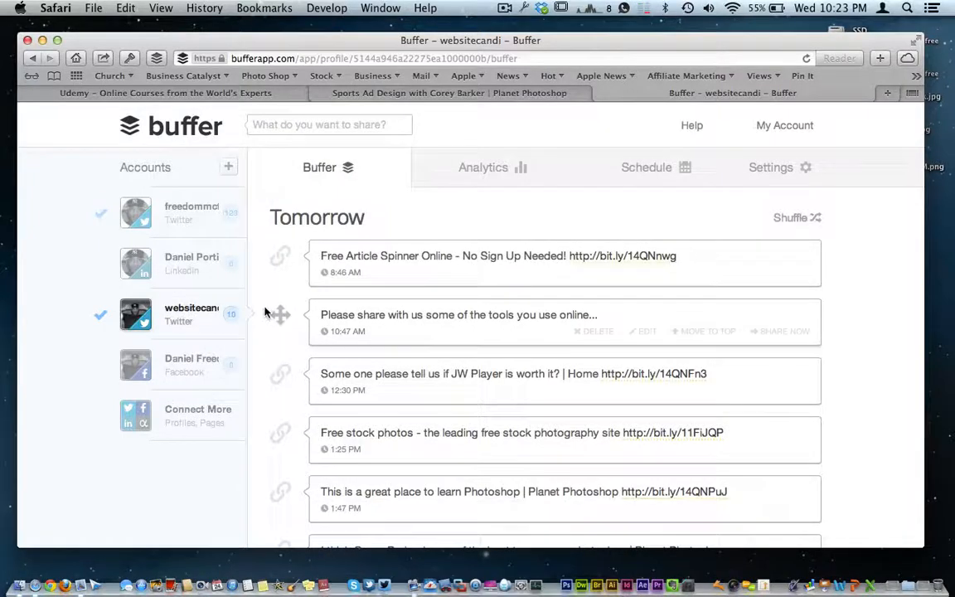
Step: Scroll through the Twitter account's queued updates, then head to its Analytics page
{"action": "scroll", "scroll_direction": "down", "scroll_amount": 3}
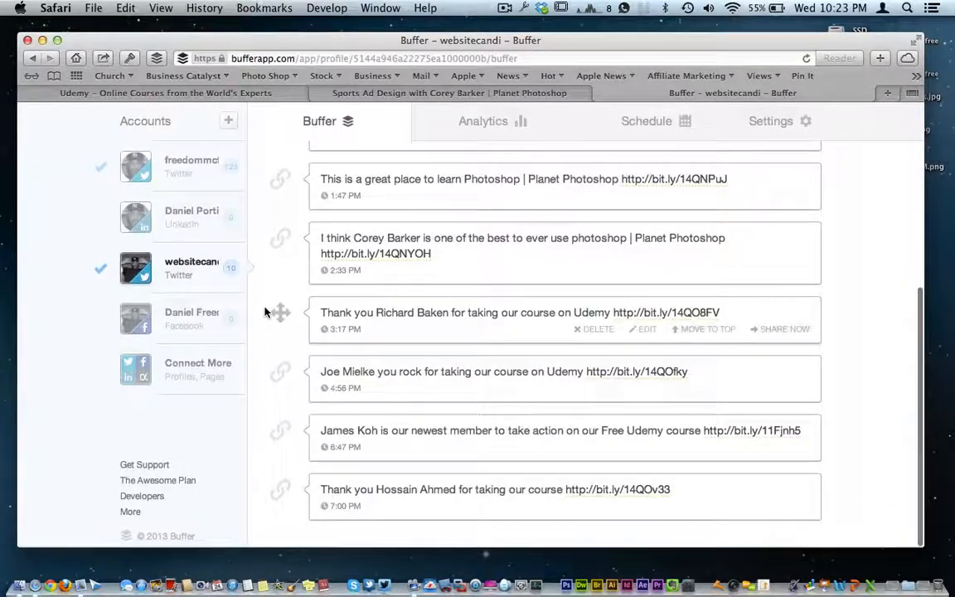
{"action": "scroll", "scroll_direction": "up", "scroll_amount": 3}
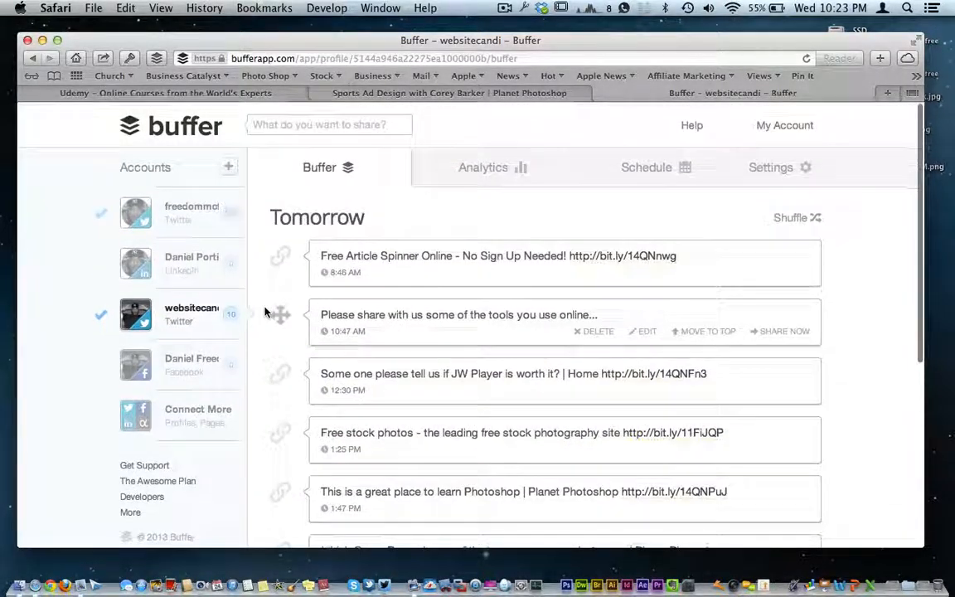
{"action": "scroll", "scroll_direction": "down", "scroll_amount": 3}
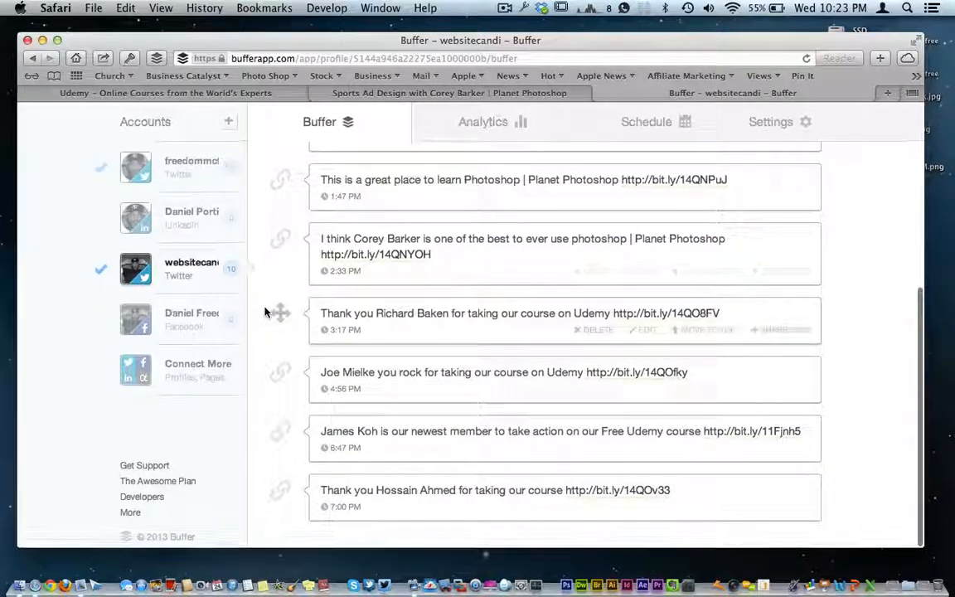
{"action": "mouse_move", "coordinate": [279, 371]}
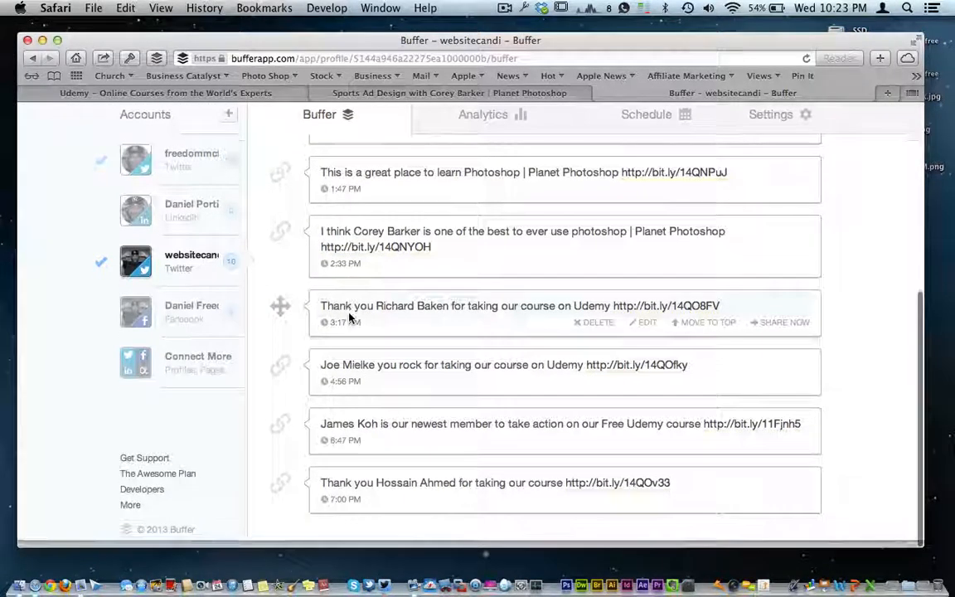
{"action": "scroll", "scroll_direction": "up", "scroll_amount": 3}
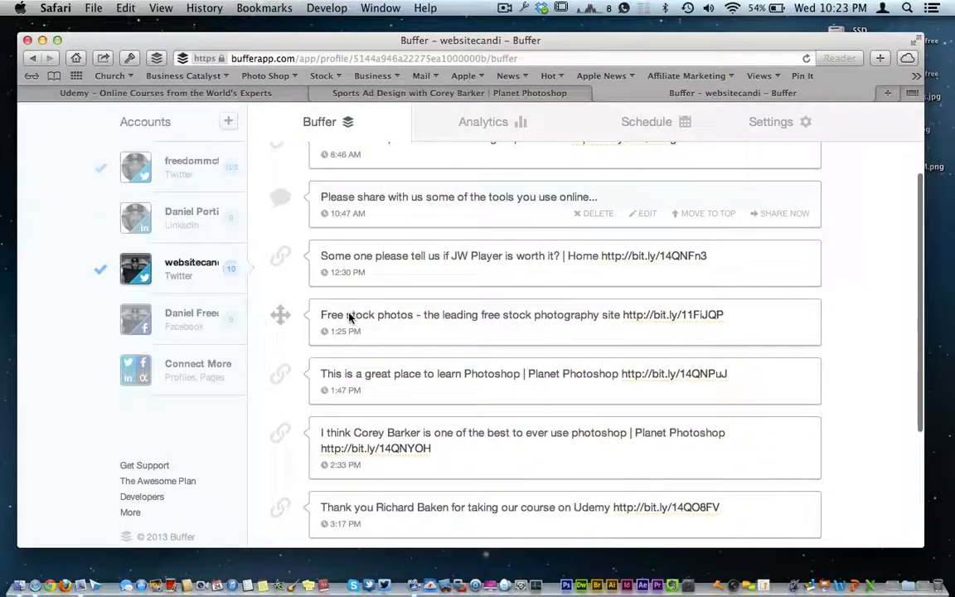
{"action": "scroll", "scroll_direction": "up", "scroll_amount": 3}
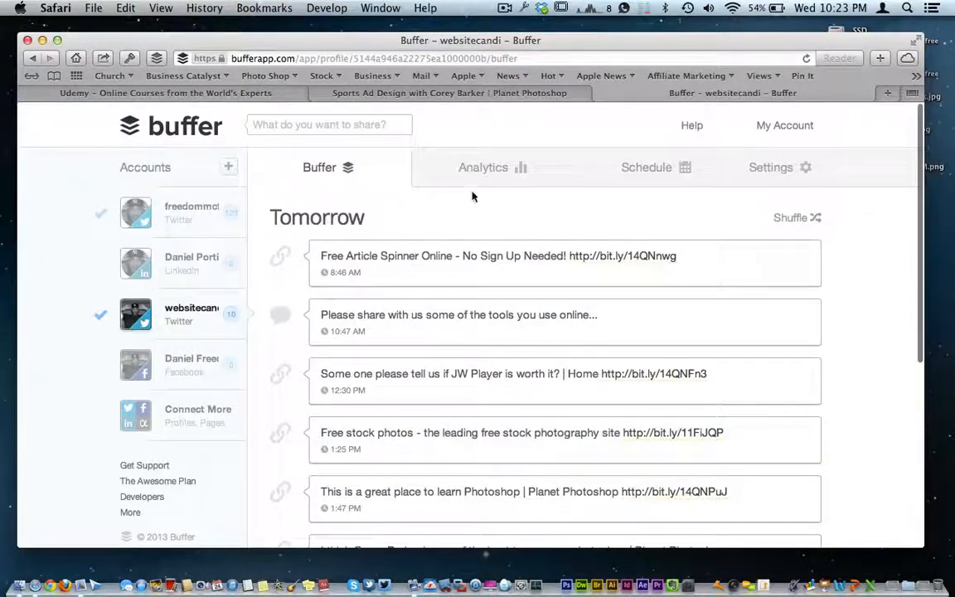
{"action": "left_click", "coordinate": [483, 165]}
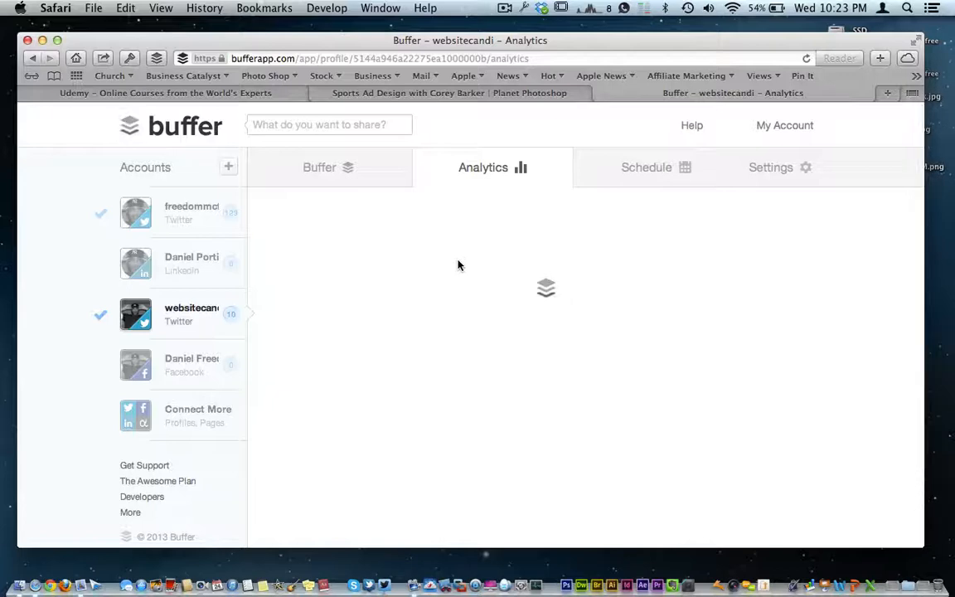
Step: Show Analytics for today's sent tweets with retweets, favorites, mentions and reach
{"action": "left_click", "coordinate": [482, 166]}
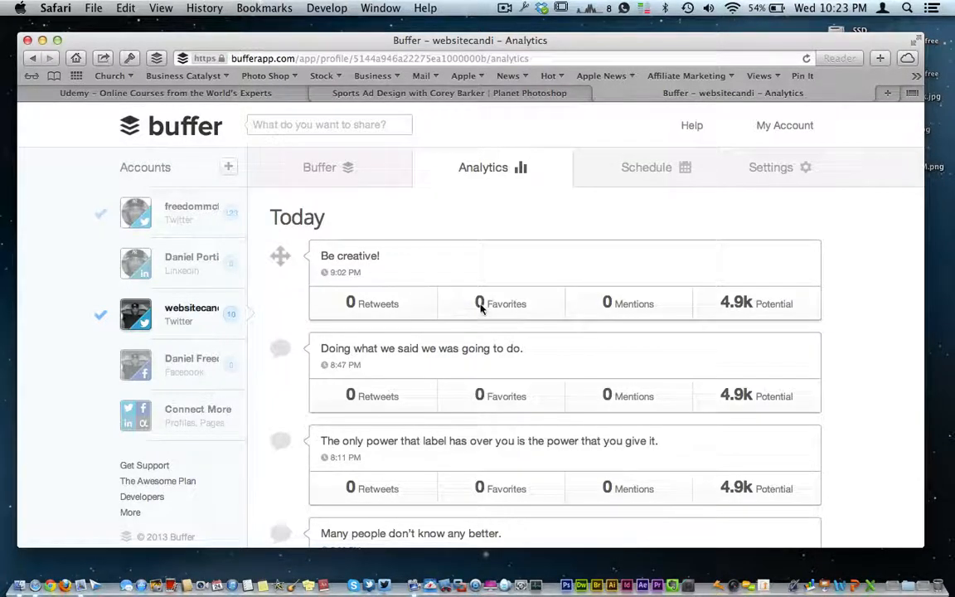
{"action": "mouse_move", "coordinate": [716, 343]}
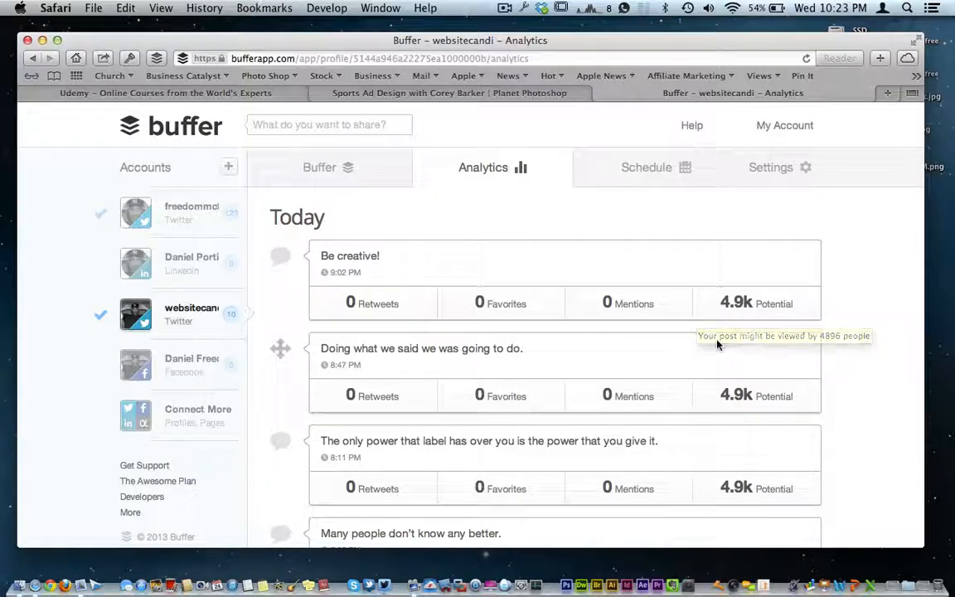
{"action": "mouse_move", "coordinate": [477, 246]}
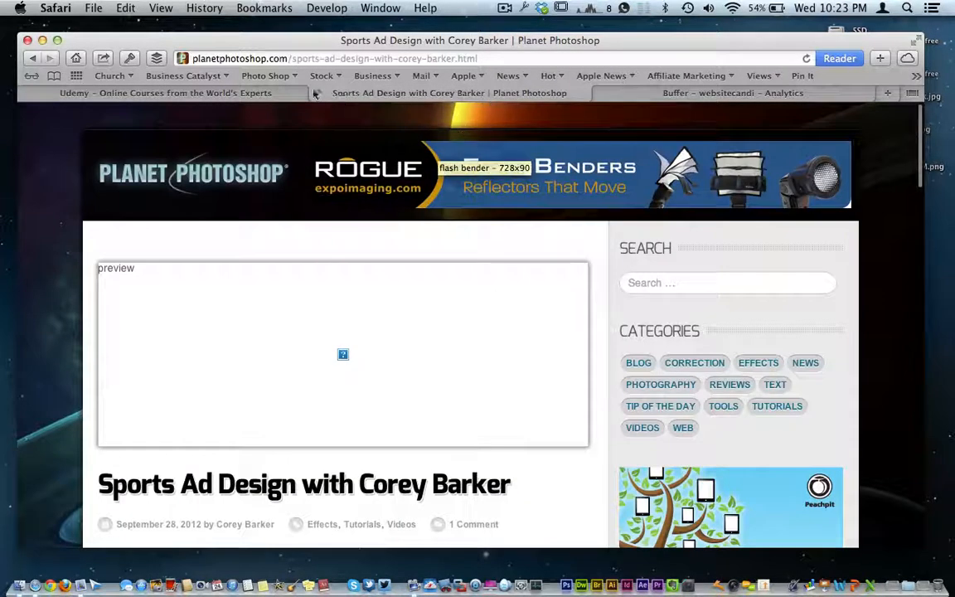
Step: Switch to the Sports Ad Design with Corey Barker article on Planet Photoshop
{"action": "left_click", "coordinate": [166, 92]}
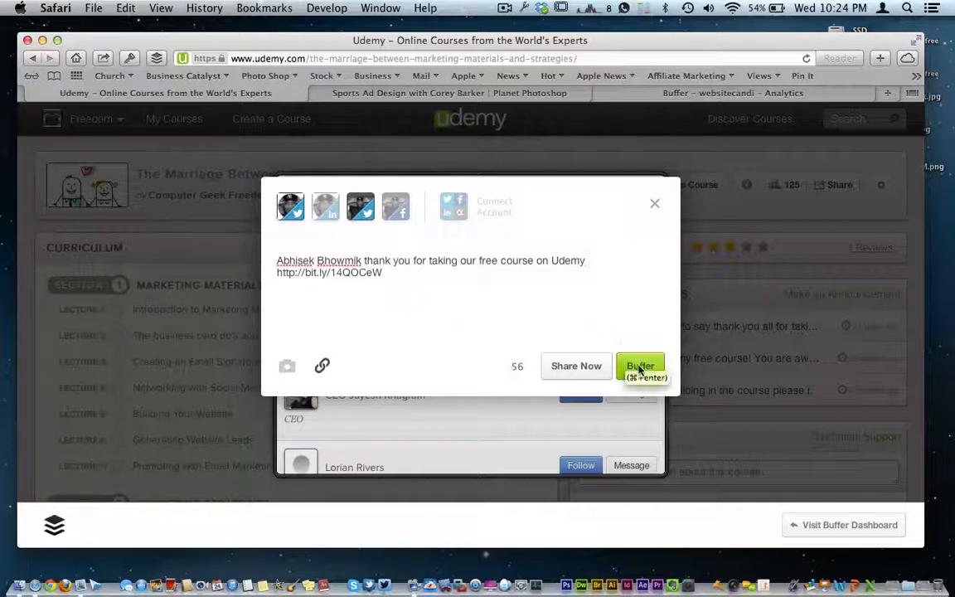
Step: Add the thank-you tweet to the Buffer queue, then close the composer and the Students dialog
{"action": "left_click", "coordinate": [640, 367]}
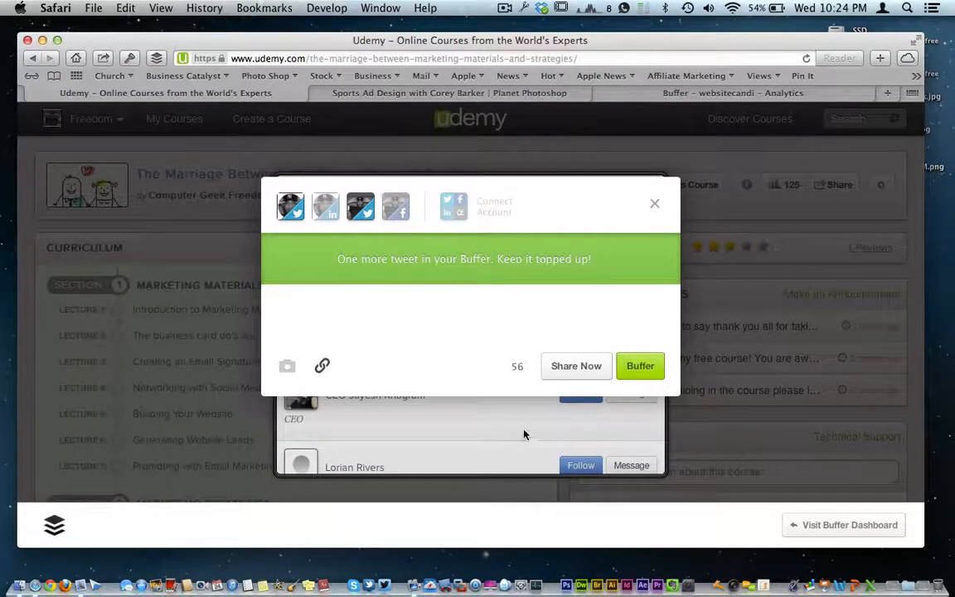
{"action": "left_click", "coordinate": [655, 203]}
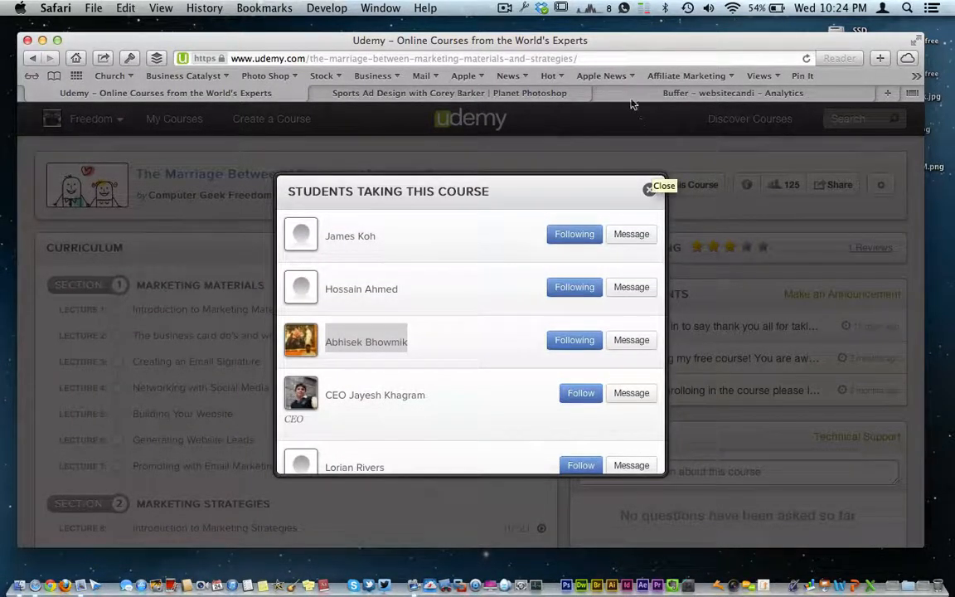
{"action": "left_click", "coordinate": [733, 93]}
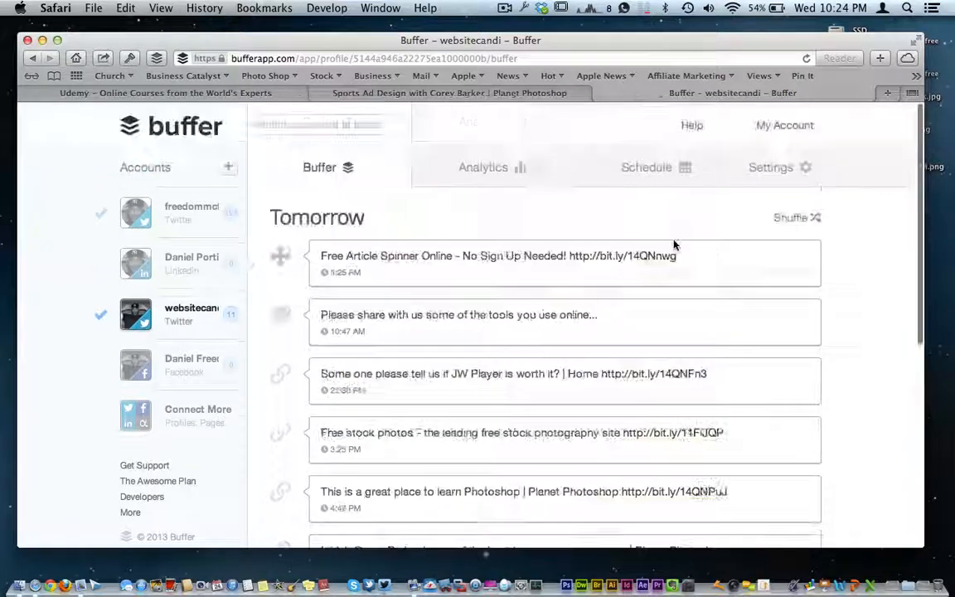
Step: Shuffle the queued tweets into random order, confirming in the Are You Sure? dialog
{"action": "left_click", "coordinate": [789, 217]}
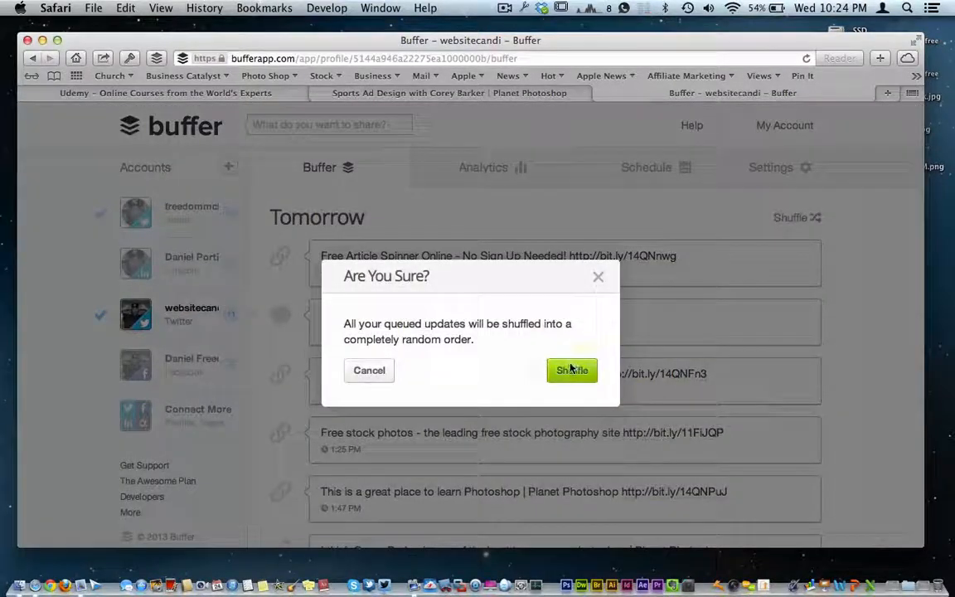
{"action": "left_click", "coordinate": [571, 369]}
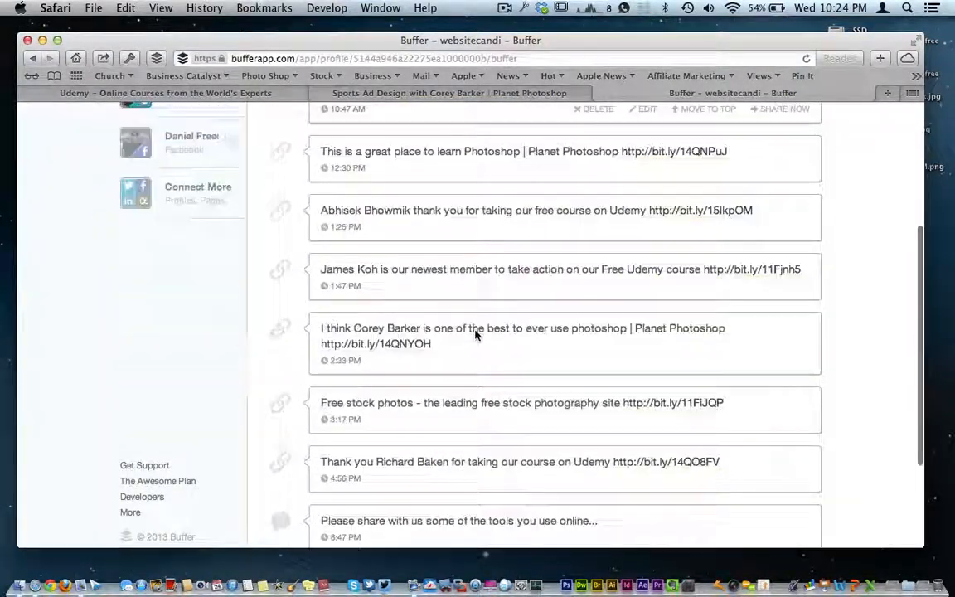
{"action": "scroll", "scroll_direction": "down", "scroll_amount": 3}
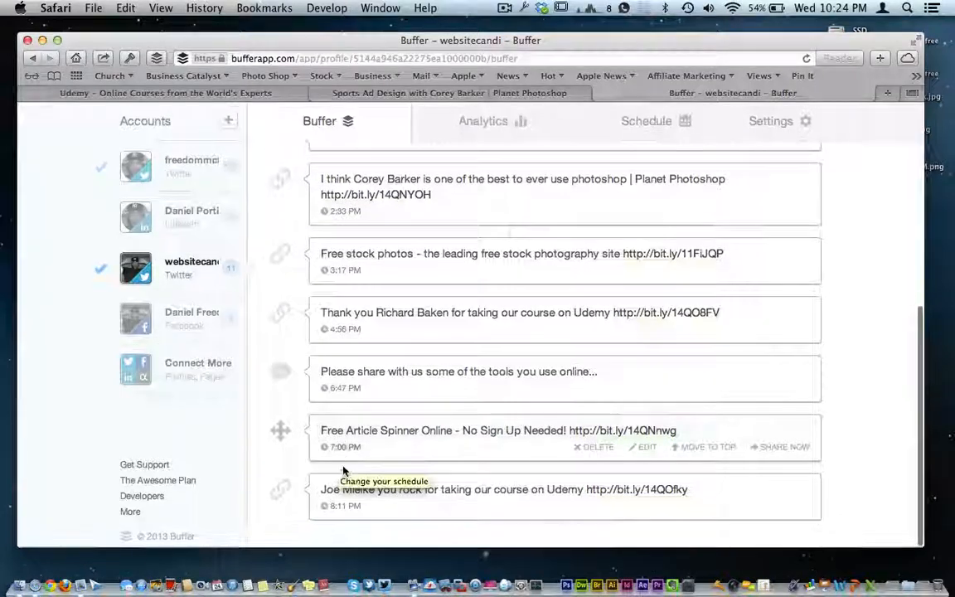
{"action": "mouse_move", "coordinate": [385, 357]}
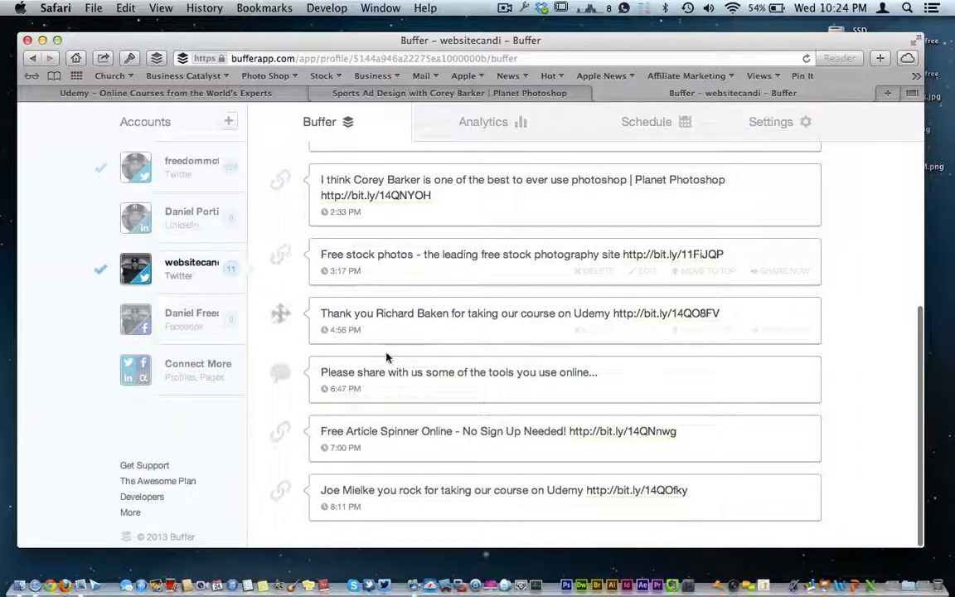
{"action": "scroll", "scroll_direction": "up", "scroll_amount": 3}
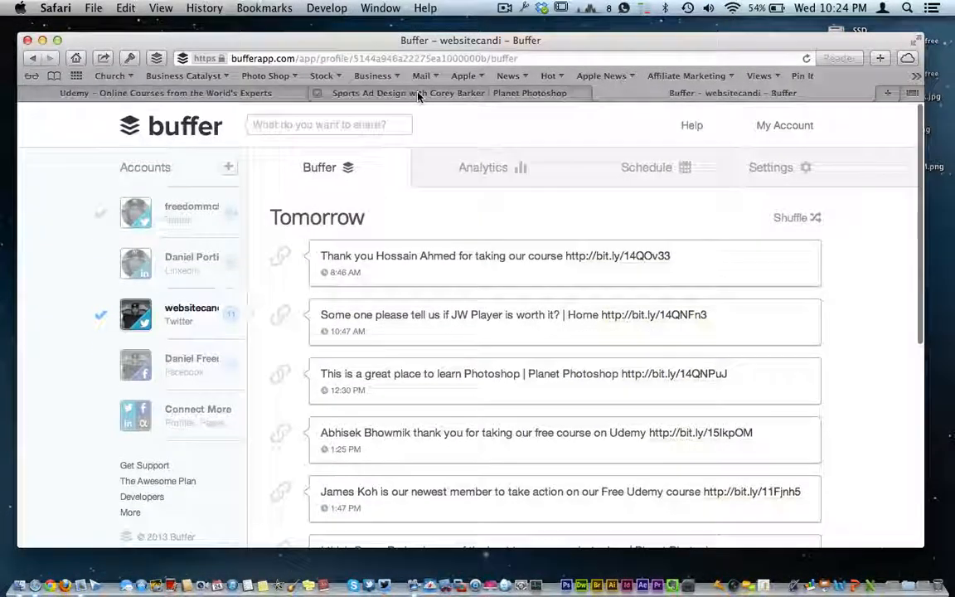